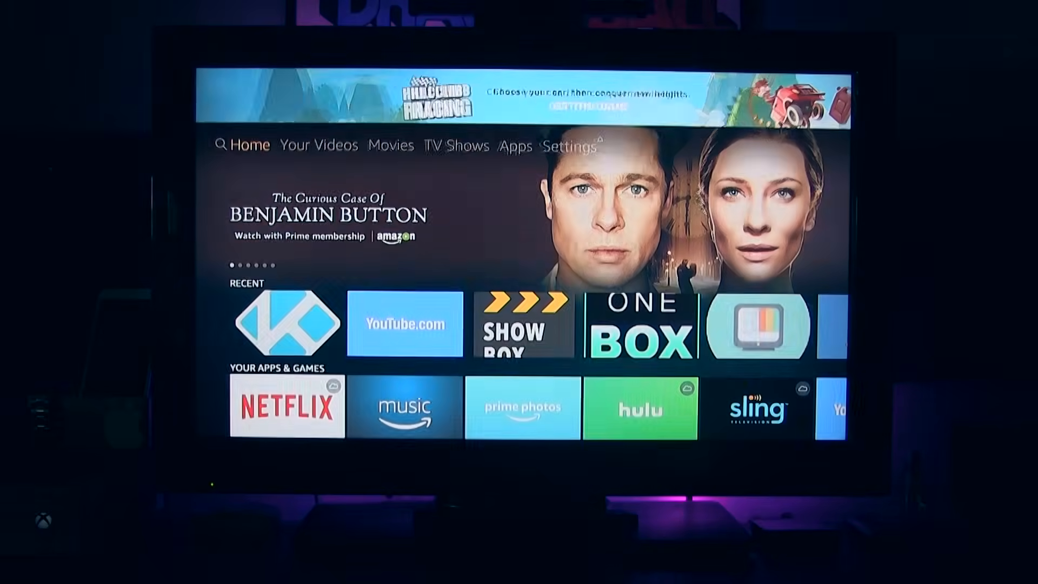
- Enable developer options in the Fire TV device settings for sideloading apps
click(571, 145)
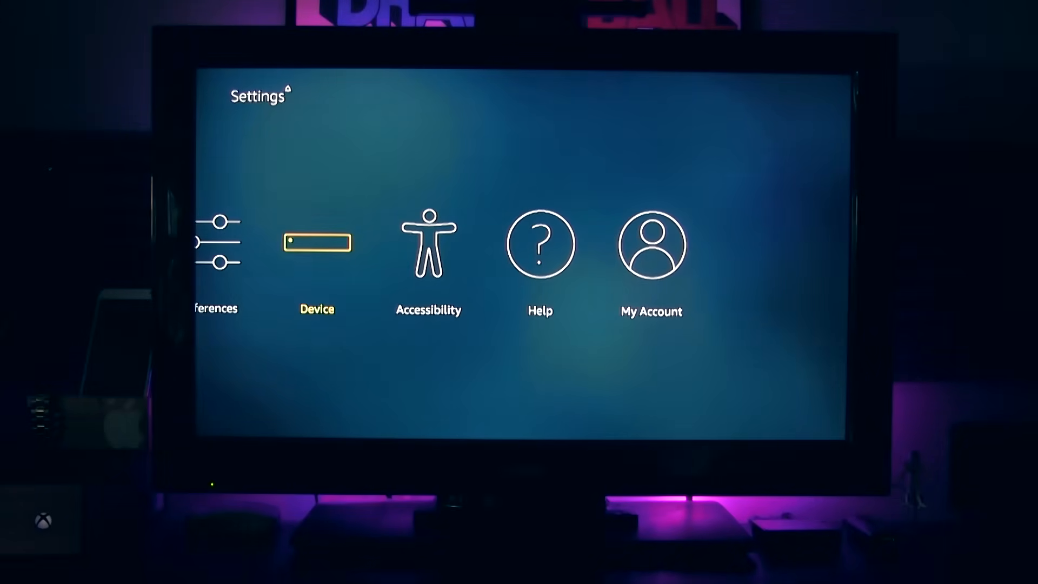
click(317, 242)
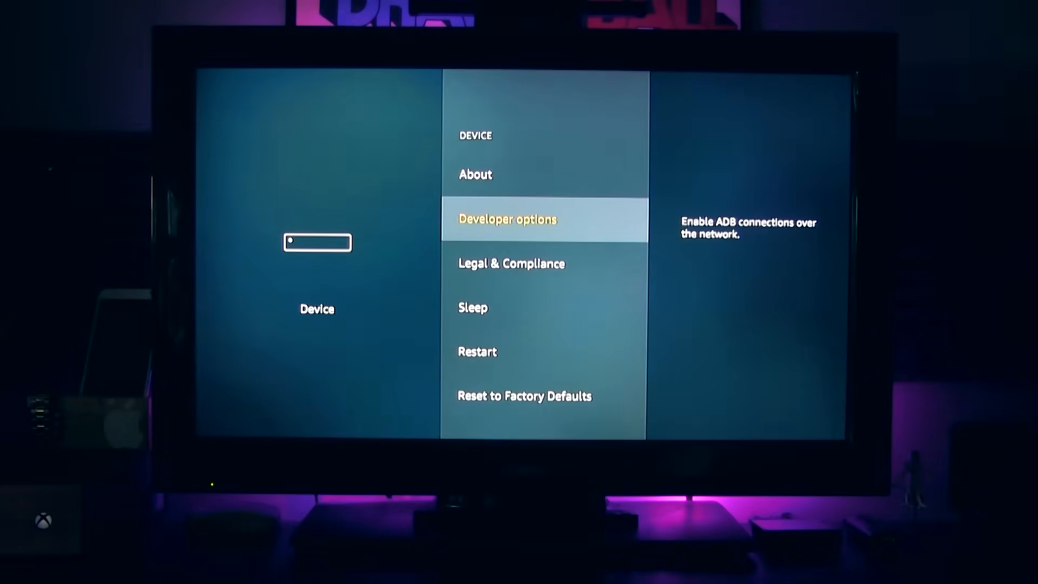
click(507, 220)
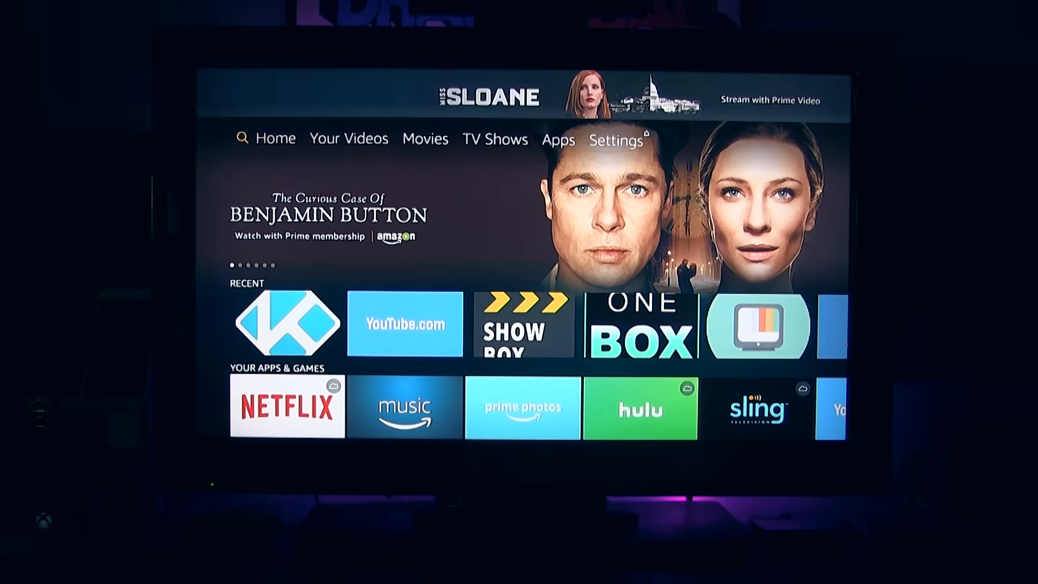
- Search for the Downloader app and launch it to its home page
click(243, 137)
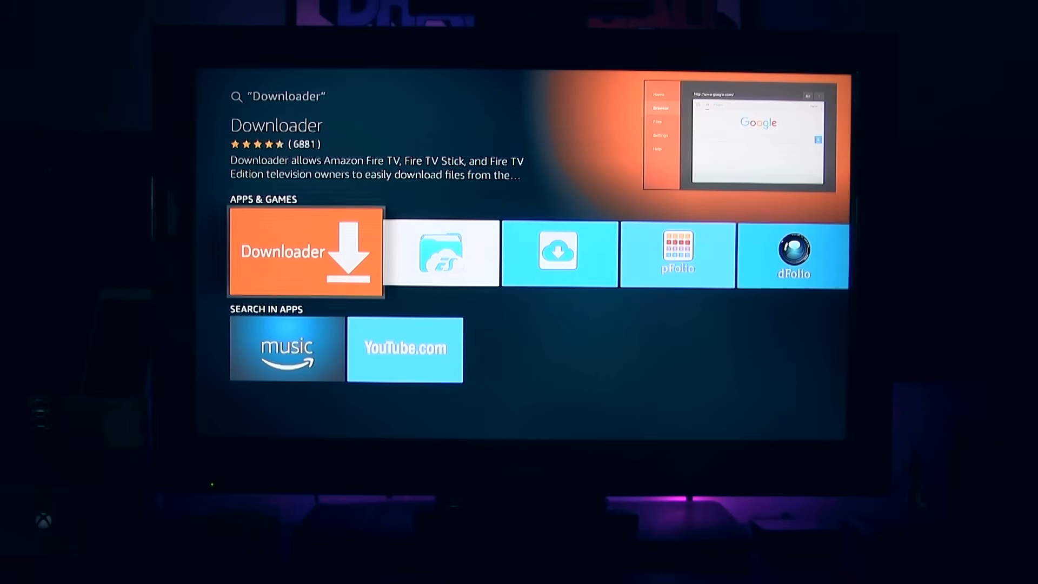
click(304, 253)
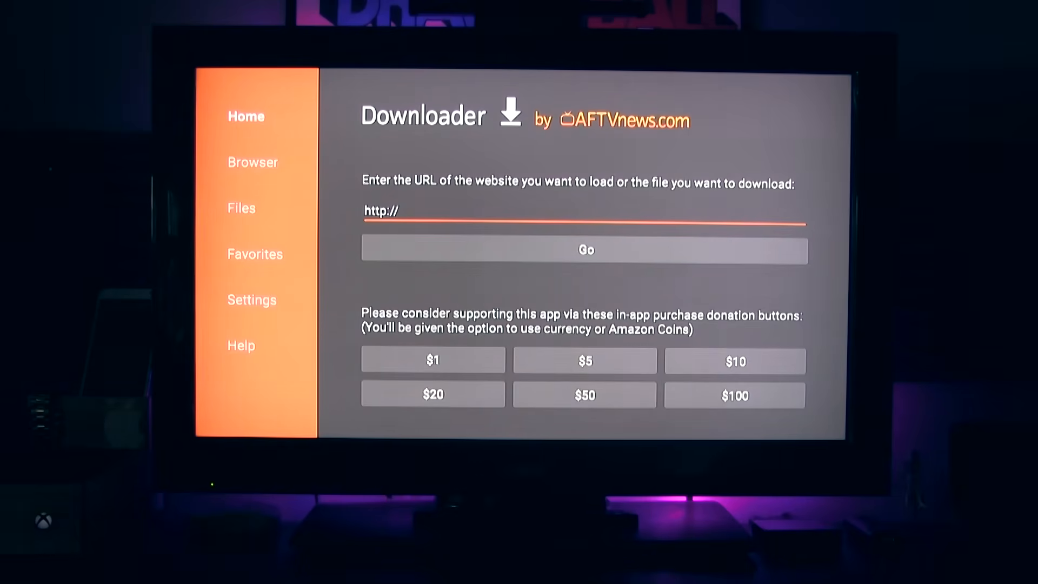
click(585, 211)
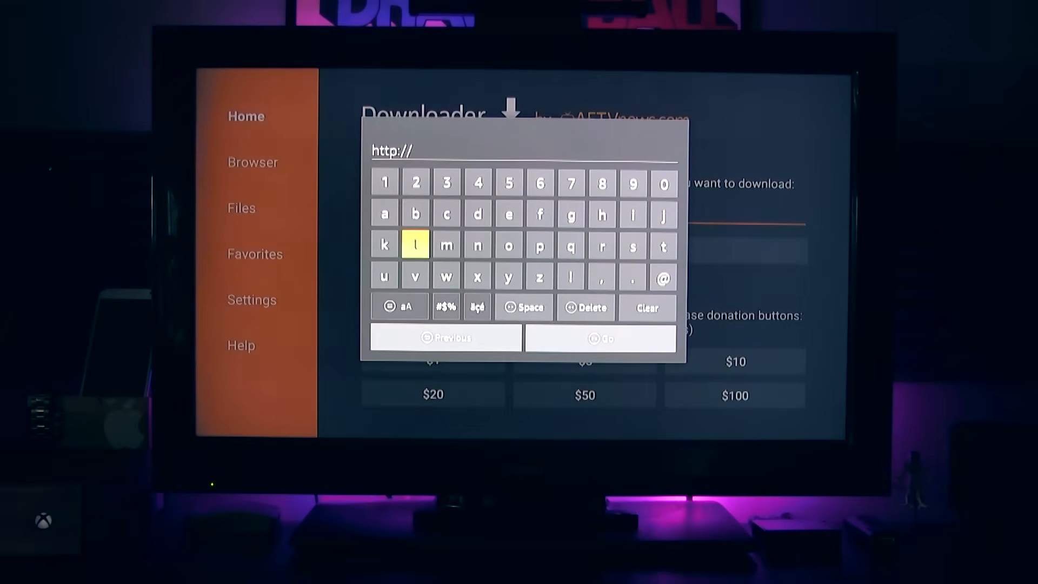
click(383, 245)
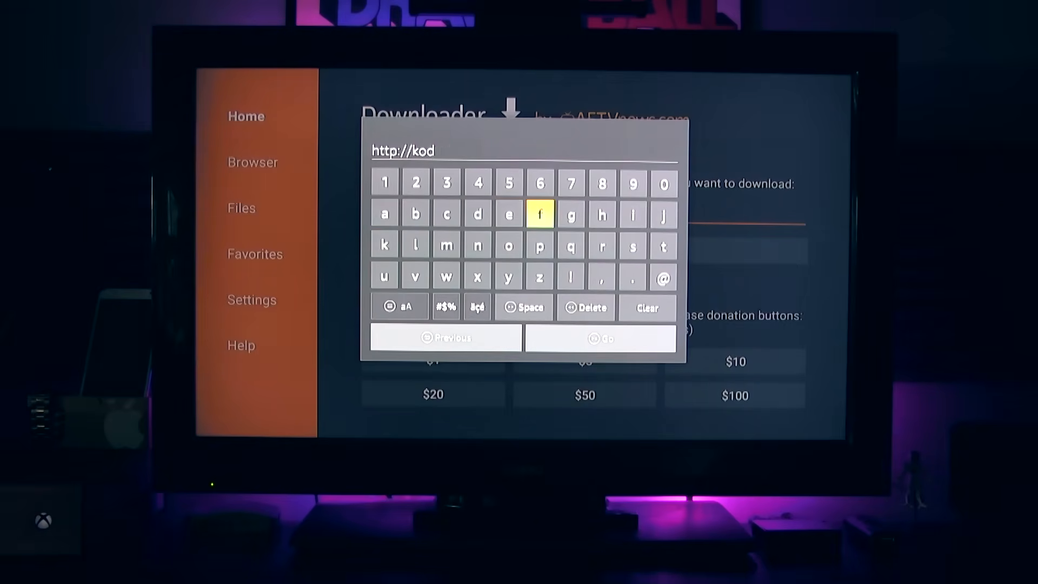
click(631, 275)
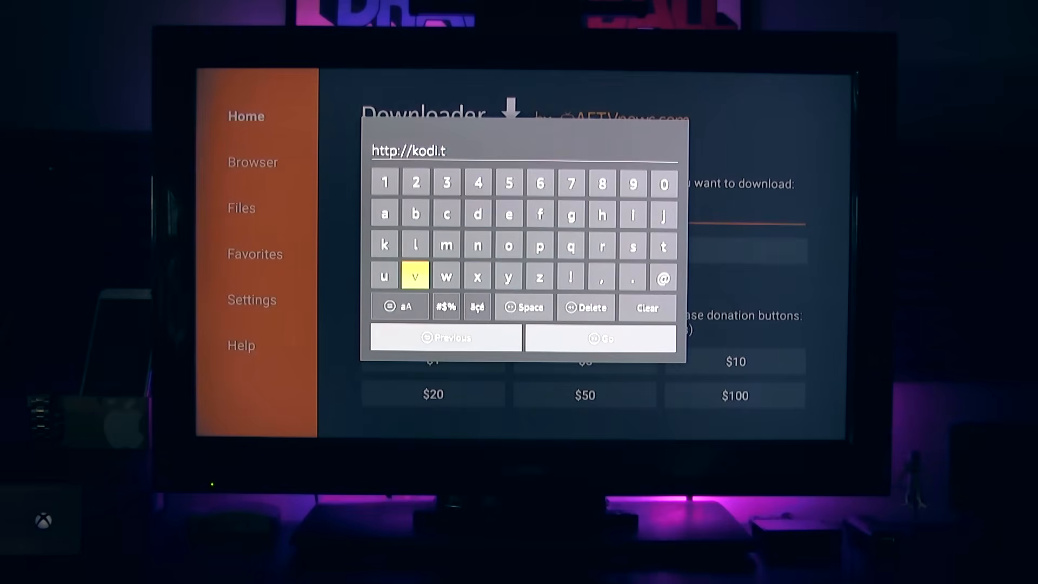
click(415, 275)
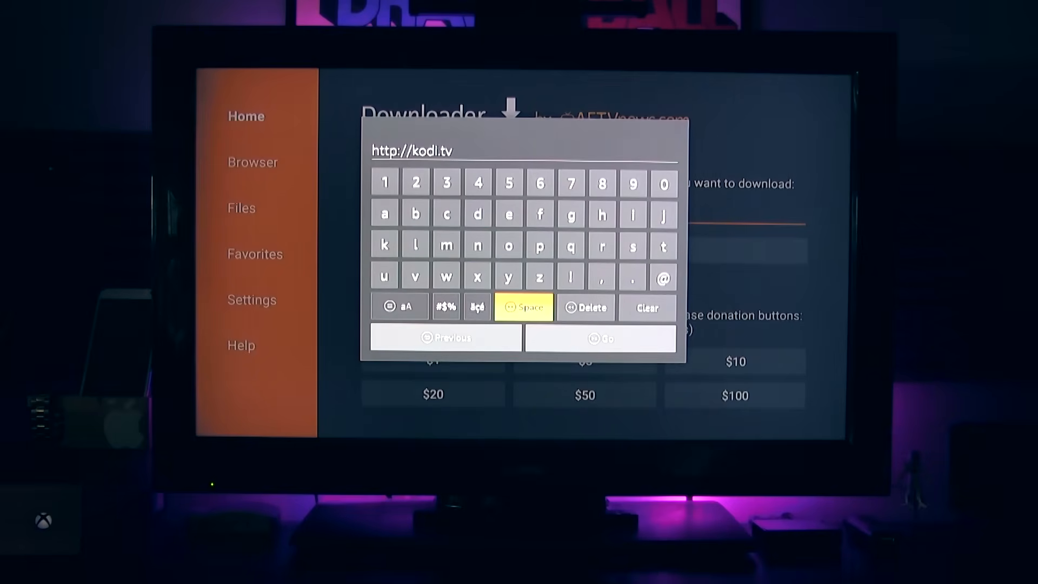
click(447, 306)
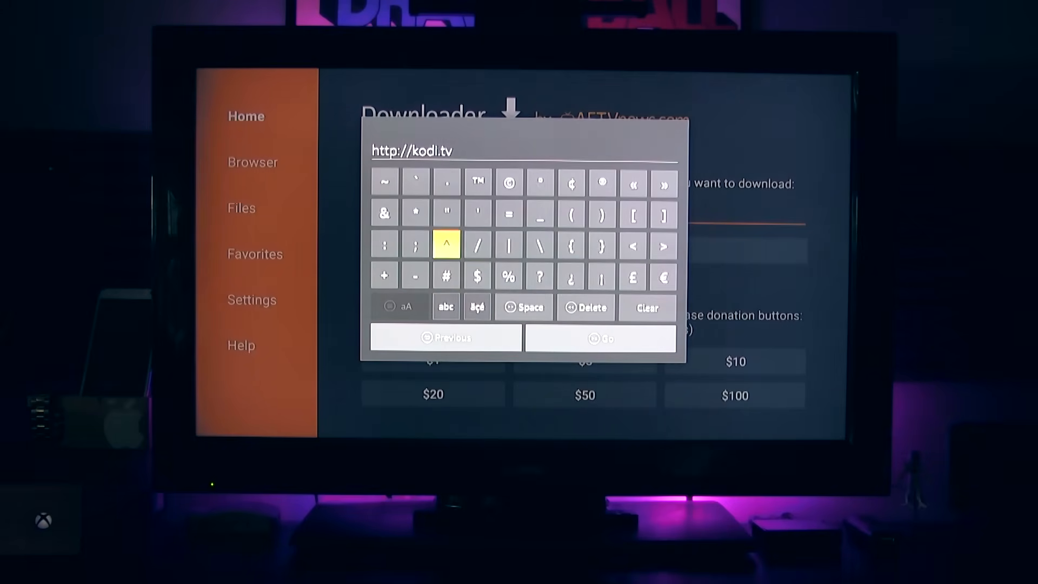
click(476, 246)
text(/download)
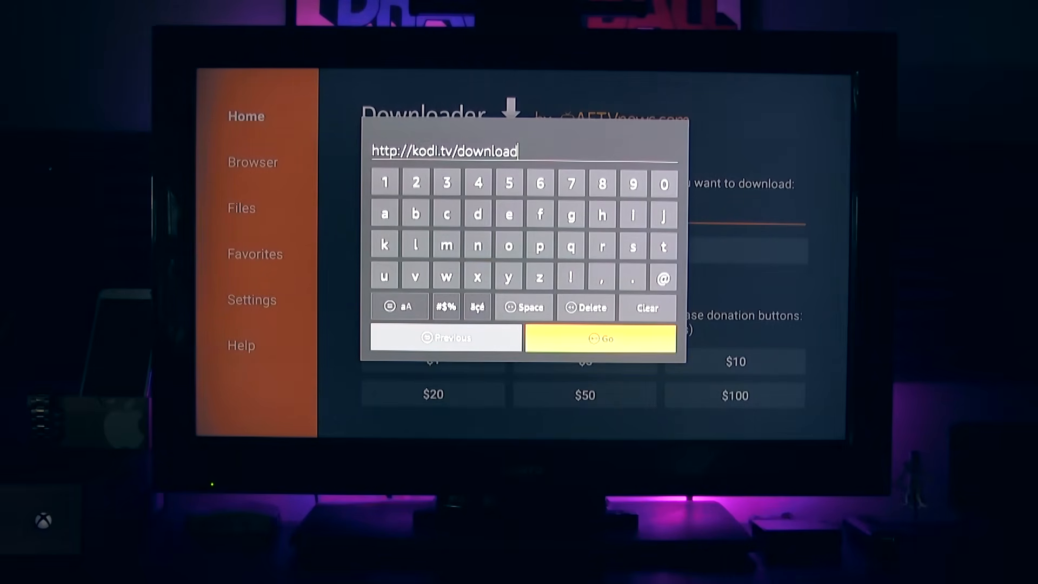
click(600, 337)
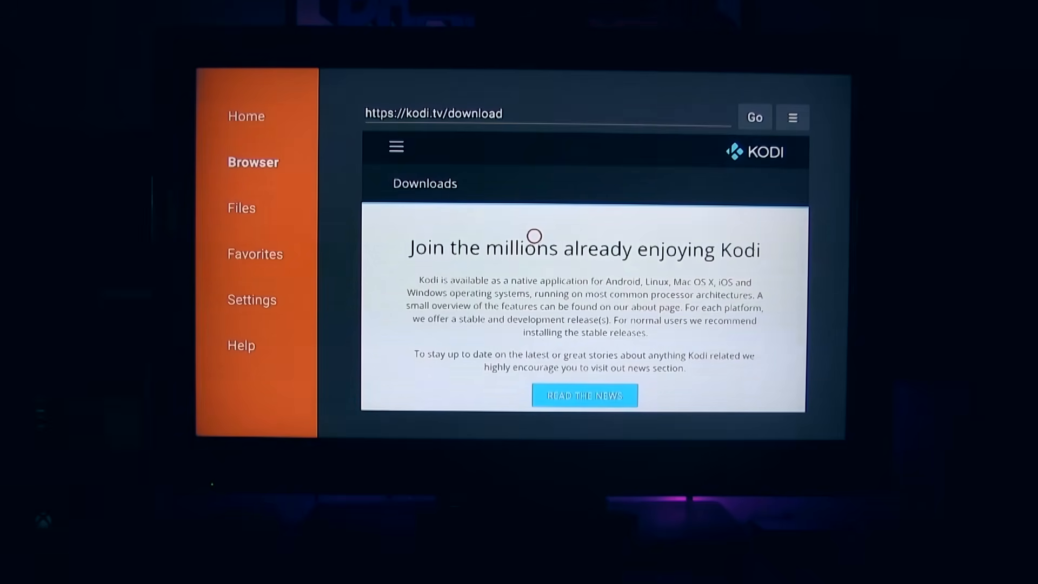
- Scroll down the Kodi download page past the platforms to the Older Releases section
scroll(down, 3)
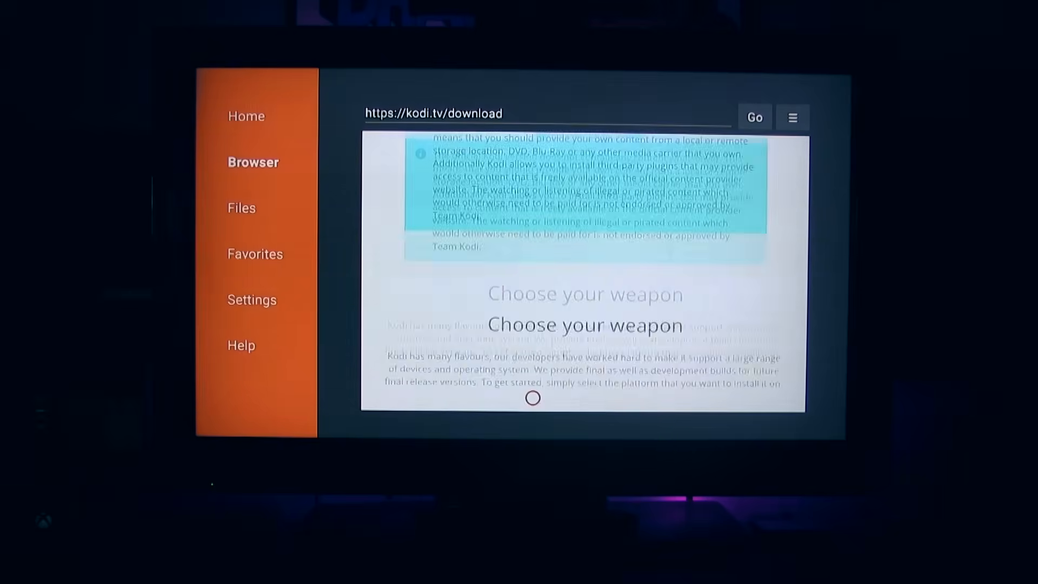
scroll(down, 3)
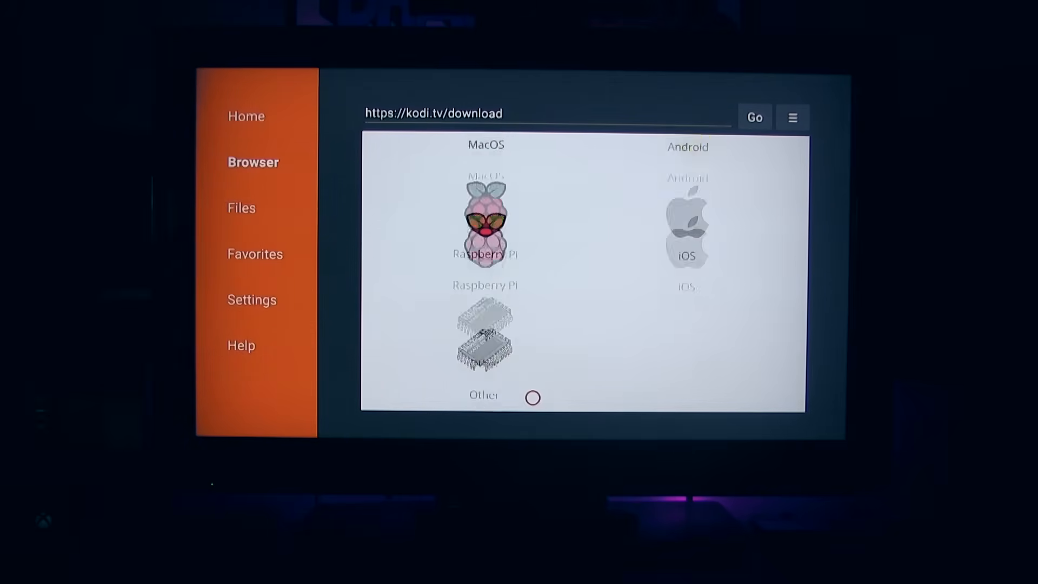
scroll(down, 3)
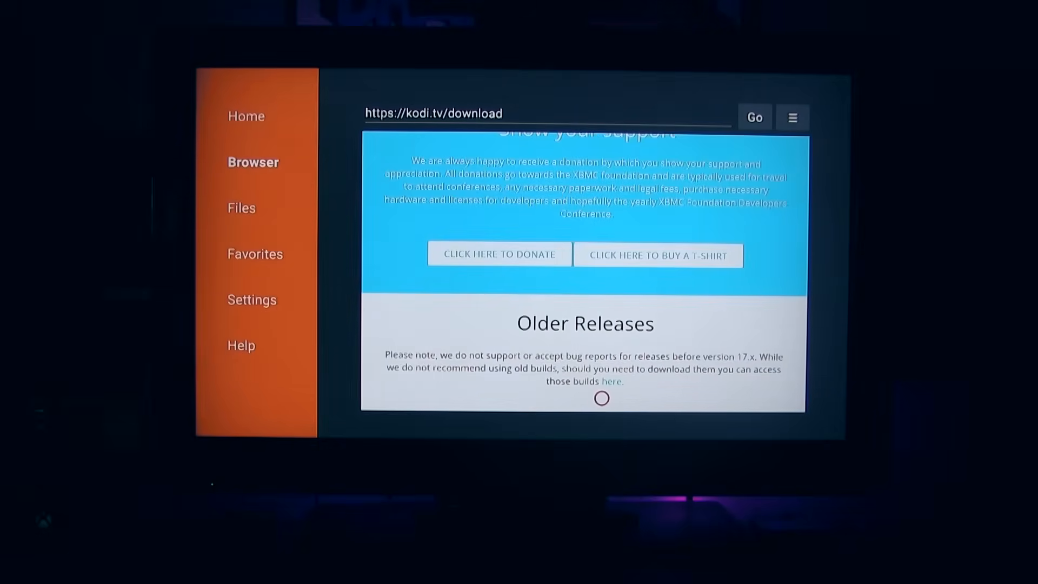
mouse_move(608, 387)
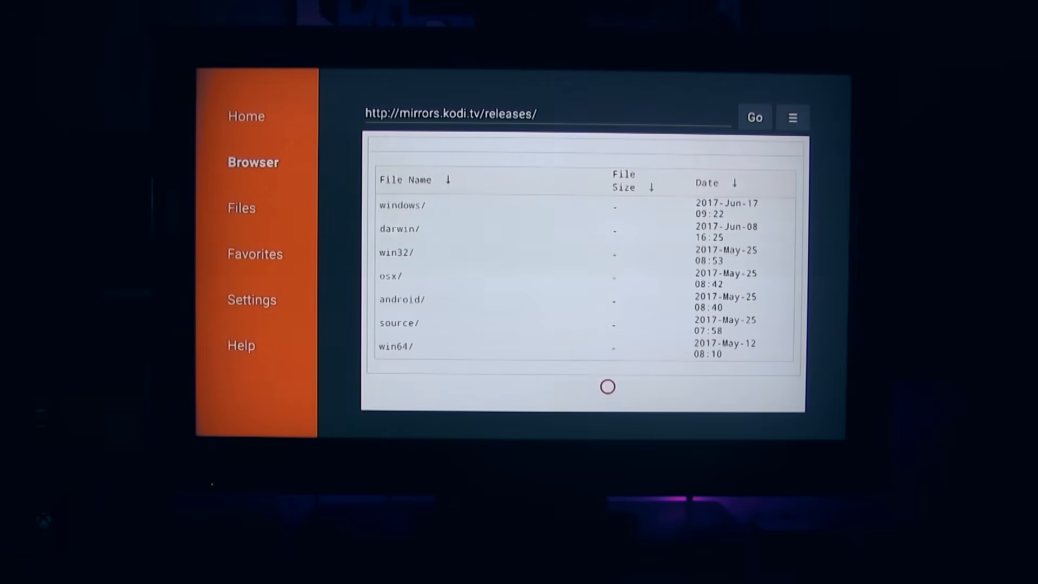
- Browse into the android/ then arm/ release folders toward the Kodi APK
click(402, 300)
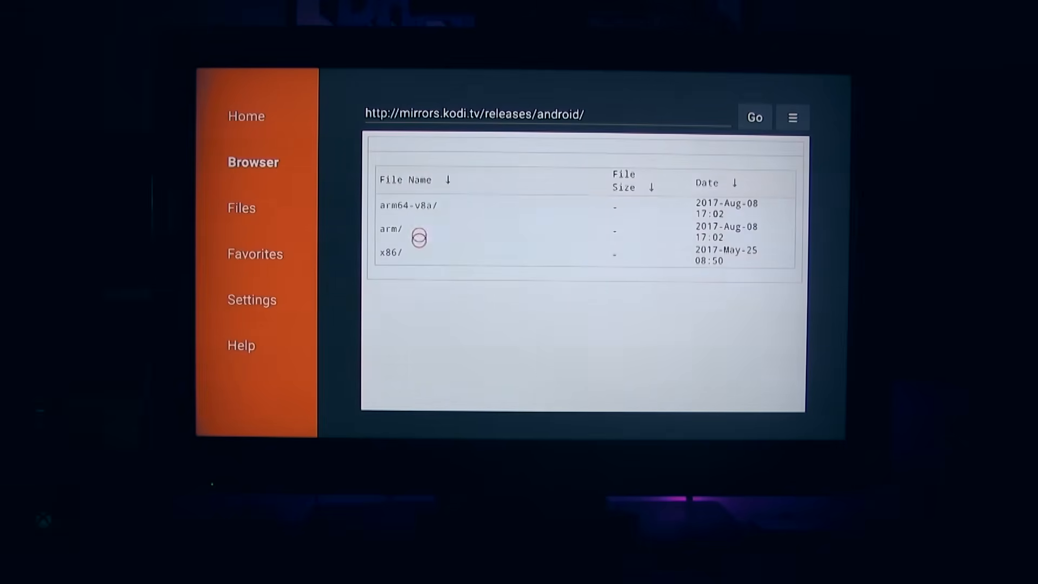
click(391, 230)
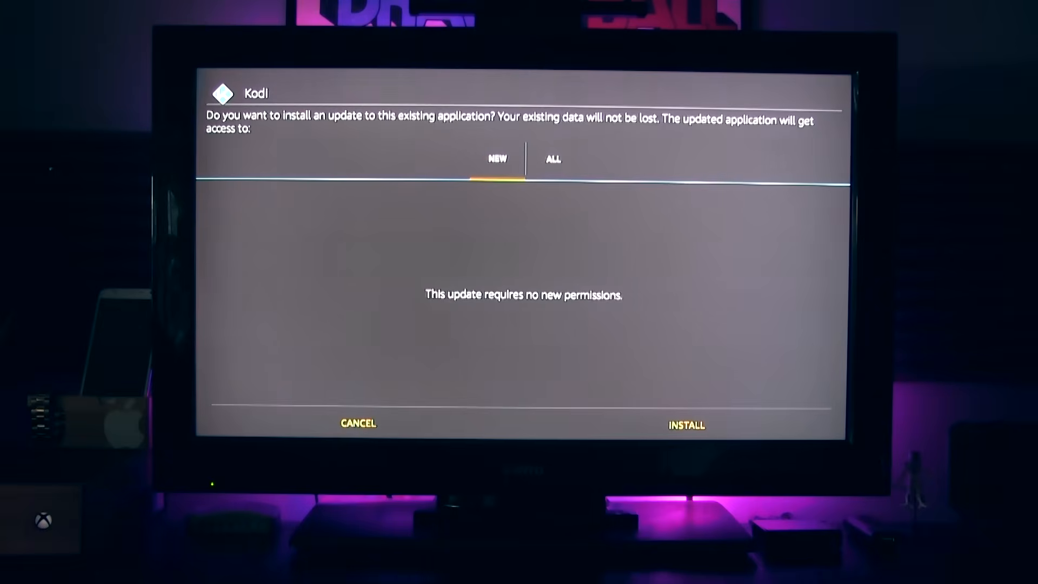
- Install the Kodi update from the installation prompt
click(685, 424)
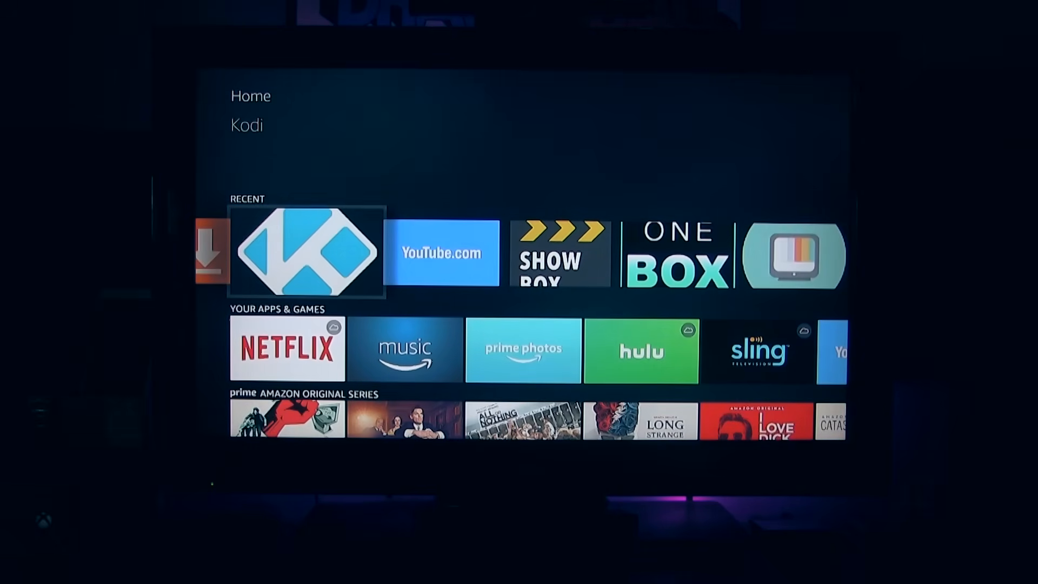
- Launch Kodi 17.4 Krypton RC from the Recent row on the home screen
click(306, 253)
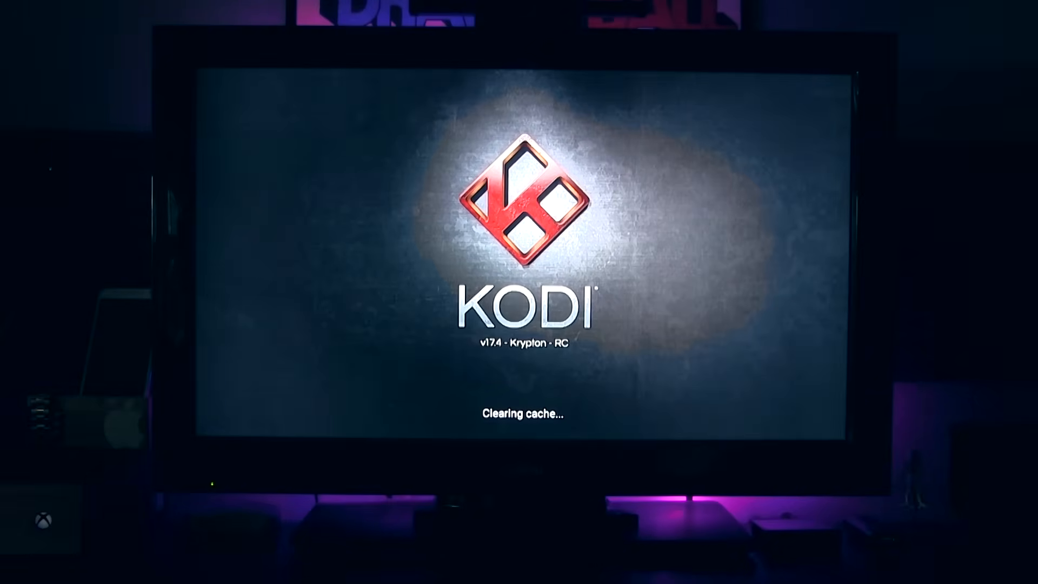